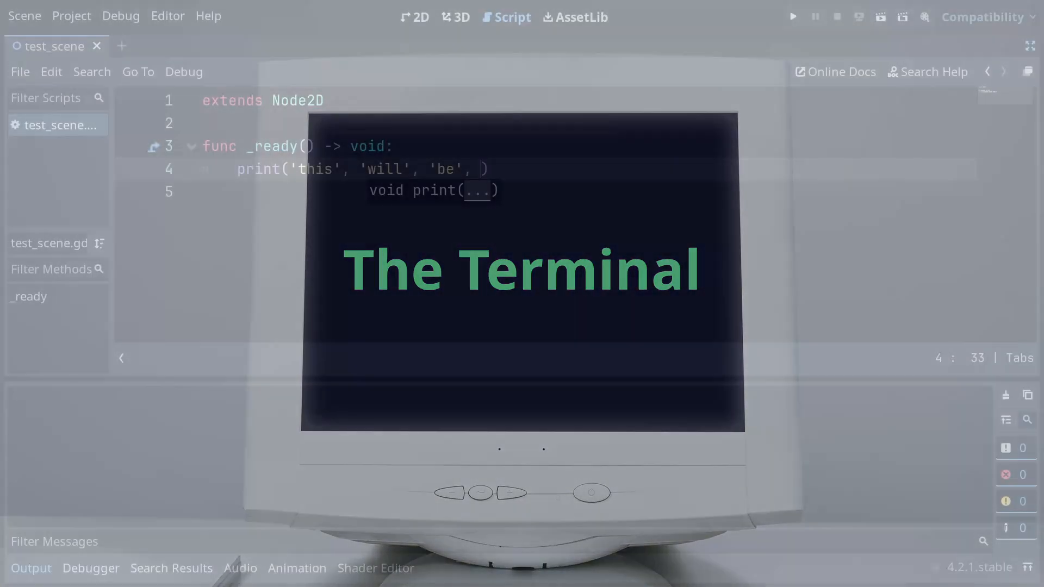
Write print and print_rich examples in _ready, including bold and colour BBCode tags in the message
{"action": "type", "text": "'a', 'mess"}
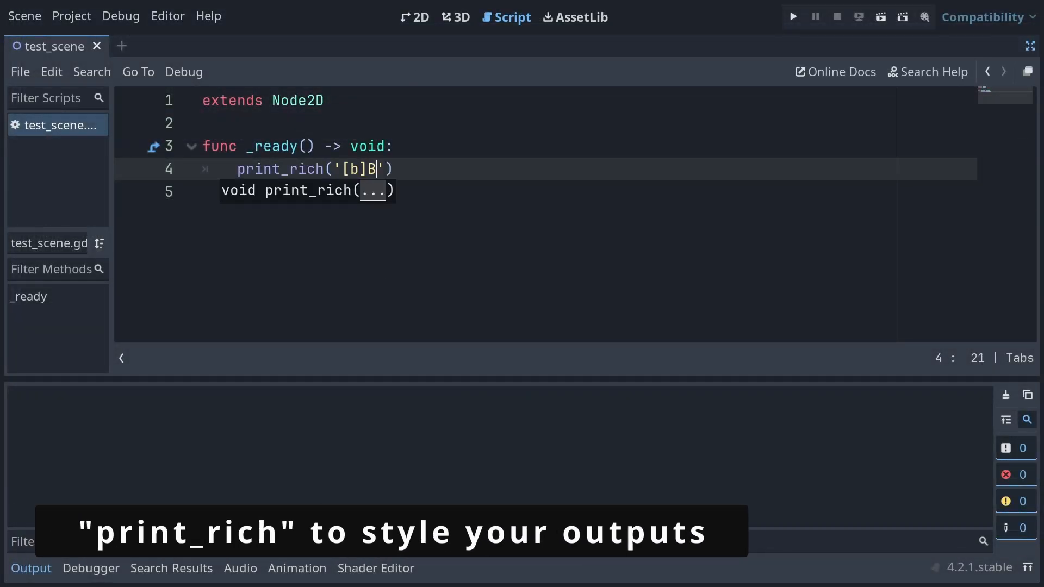
{"action": "type", "text": "old and [co"}
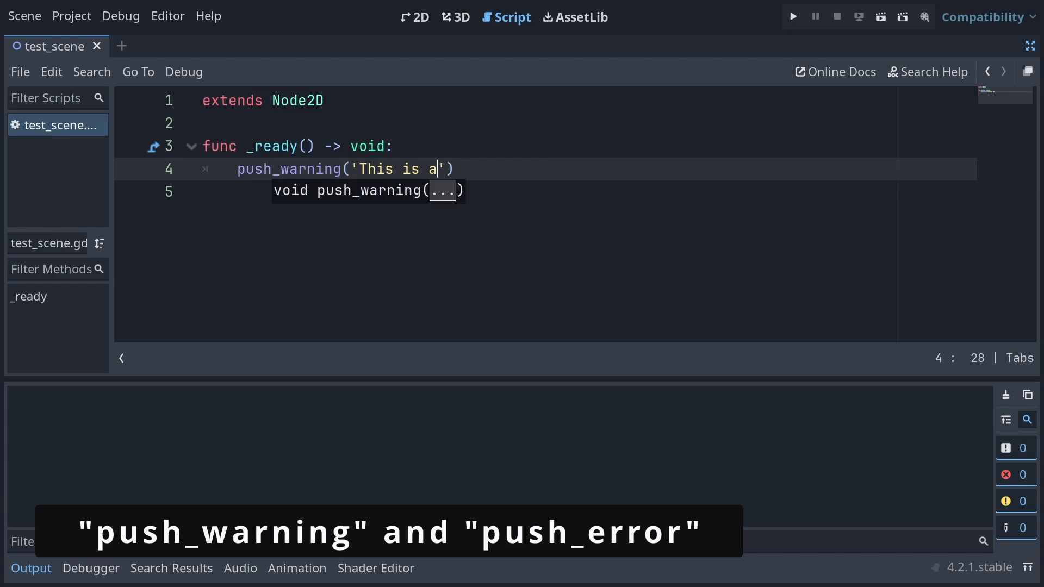
Complete the push_warning message and add a push_error line reading 'this is an error'
{"action": "type", "text": "warning')"}
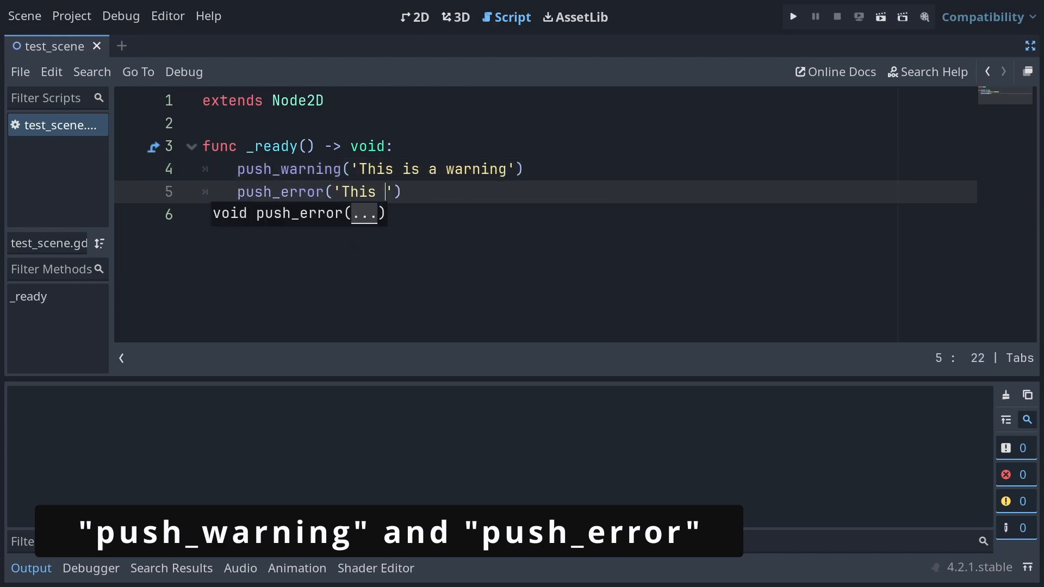
{"action": "type", "text": "is an error"}
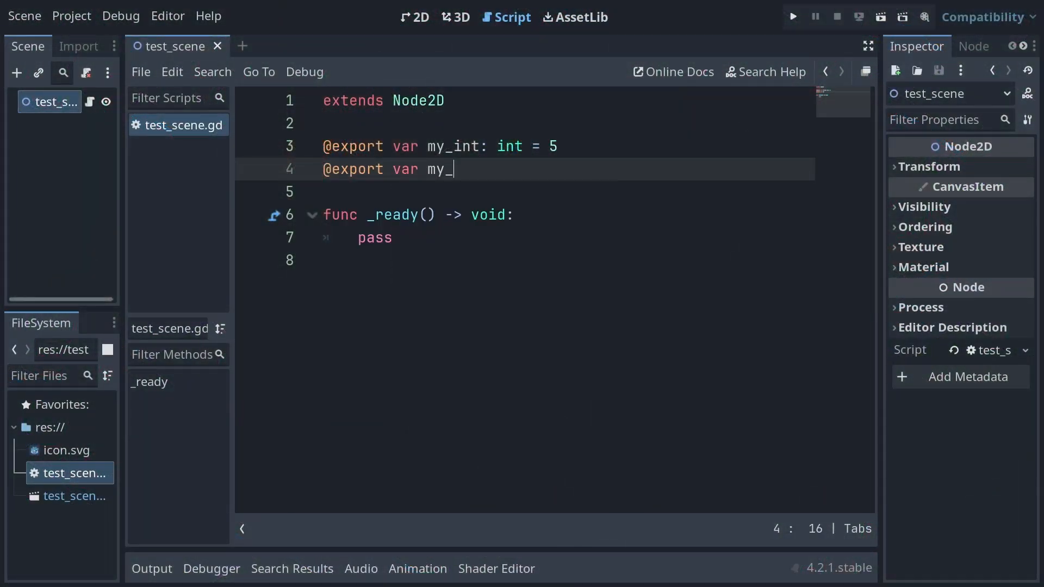
Add exported string 'hello', a Weapons export group with bow 'Mystical Bow', and an Ammo subgroup with int 10
{"action": "type", "text": "string: String = 'hello'"}
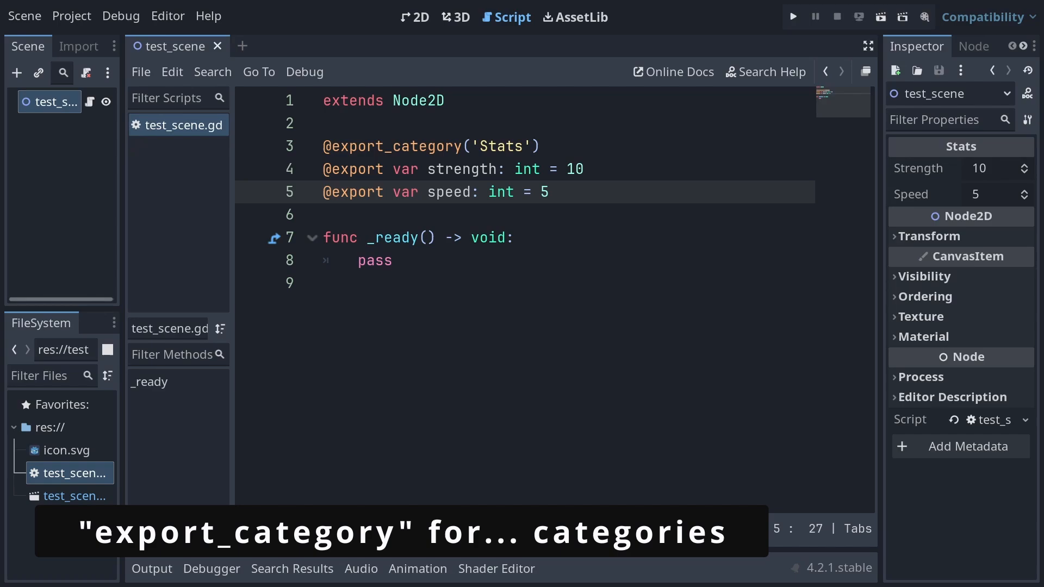
{"action": "type", "text": "@export_group('Weapons')"}
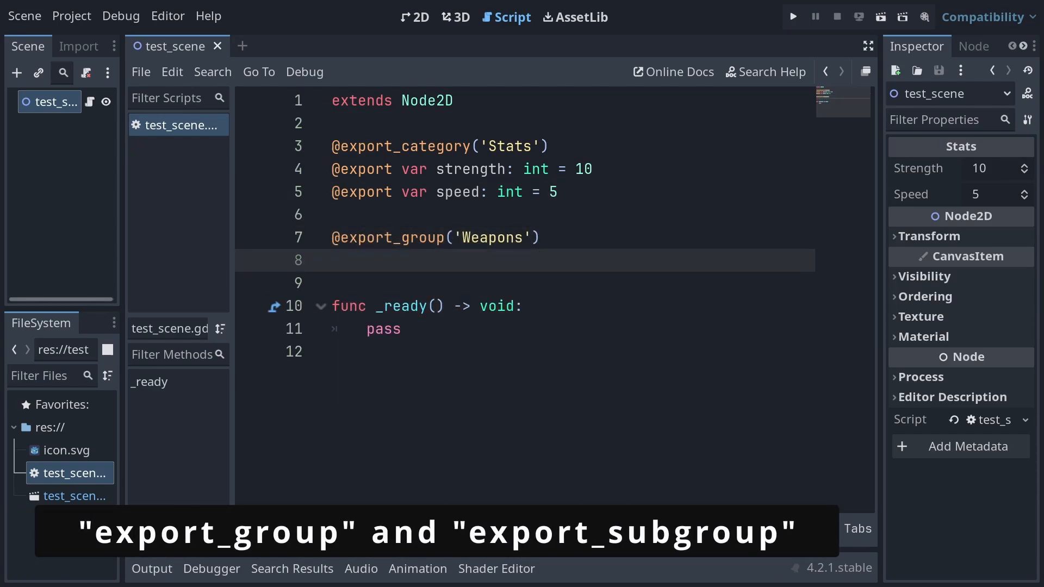
{"action": "type", "text": "@export var bow"}
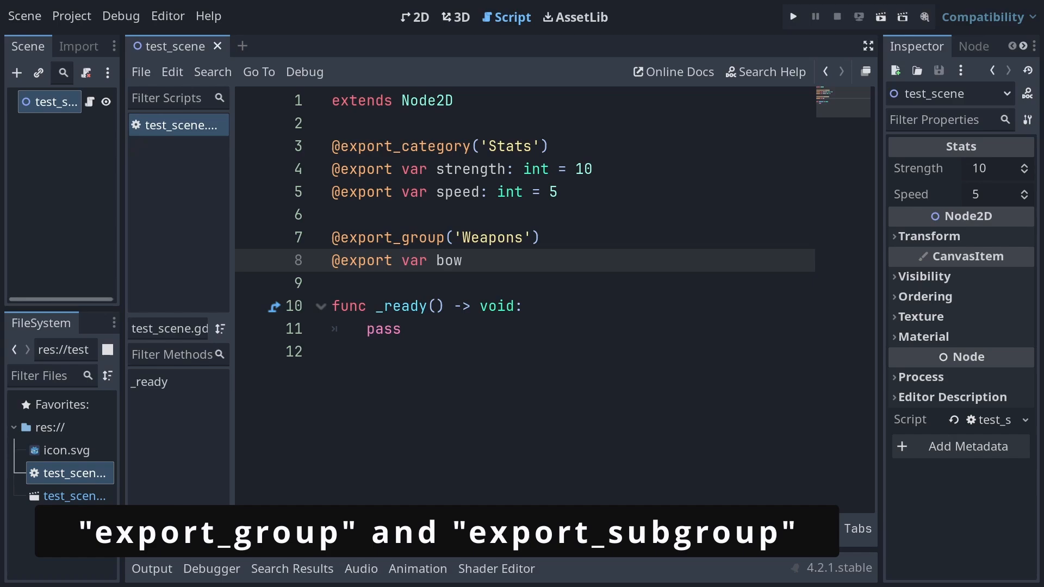
{"action": "type", "text": ": String = 'Mystic'"}
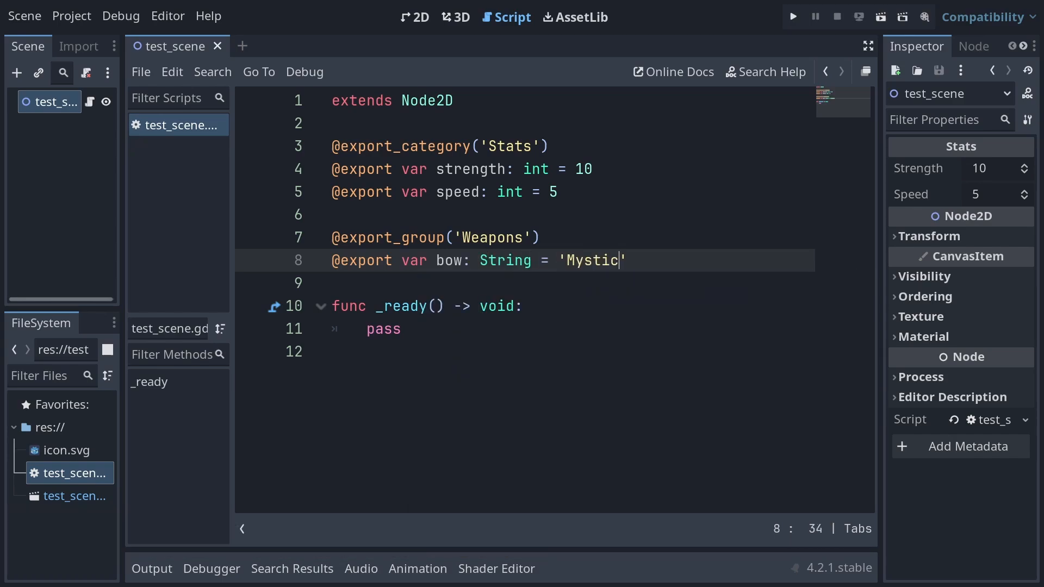
{"action": "type", "text": "al Bow'"}
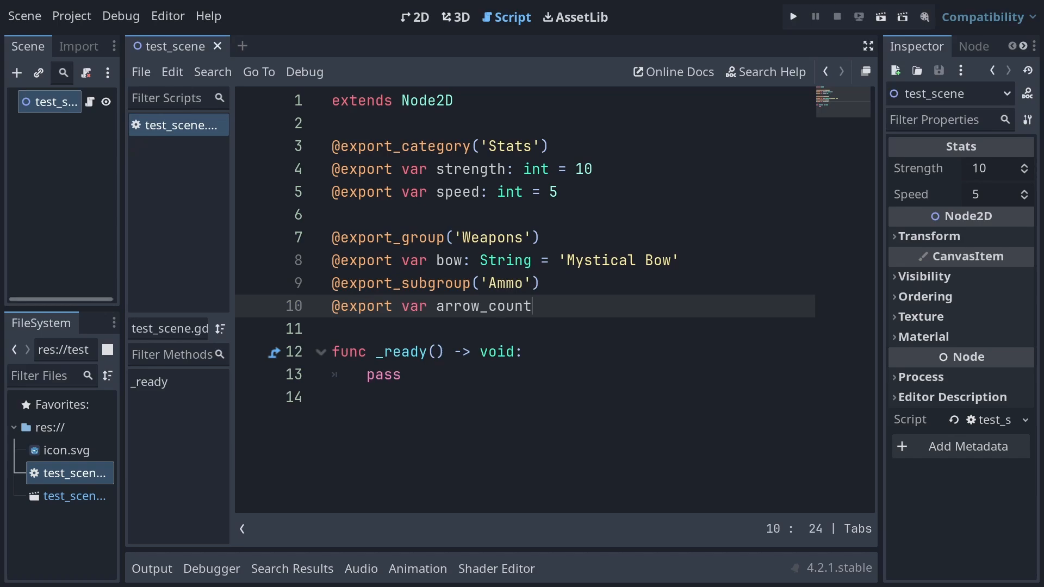
{"action": "type", "text": ": int = 10"}
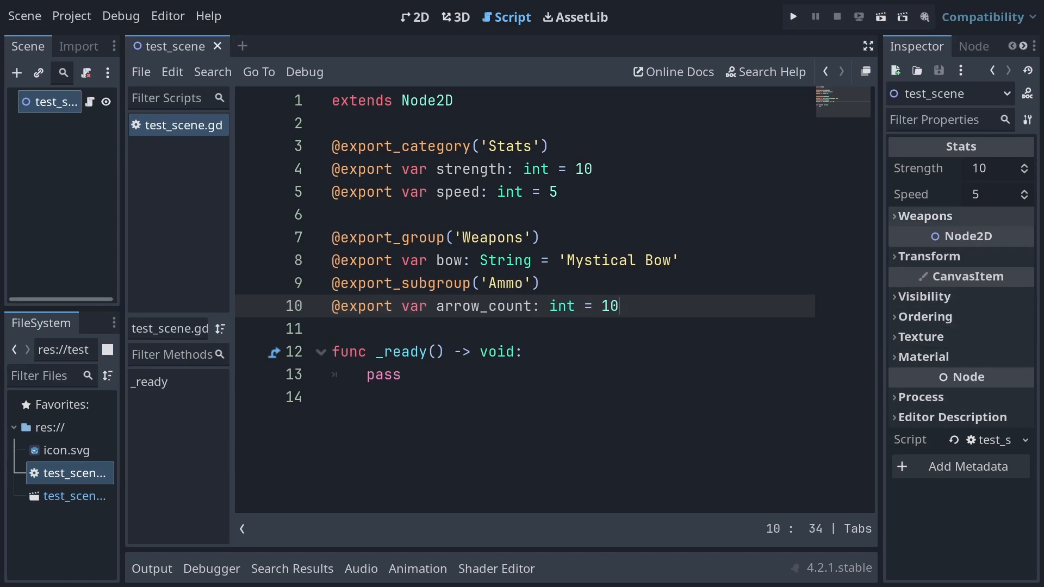
Expand the Weapons group and Ammo subgroup in the Inspector to reveal the exported bow and arrow count
{"action": "left_click", "coordinate": [925, 215]}
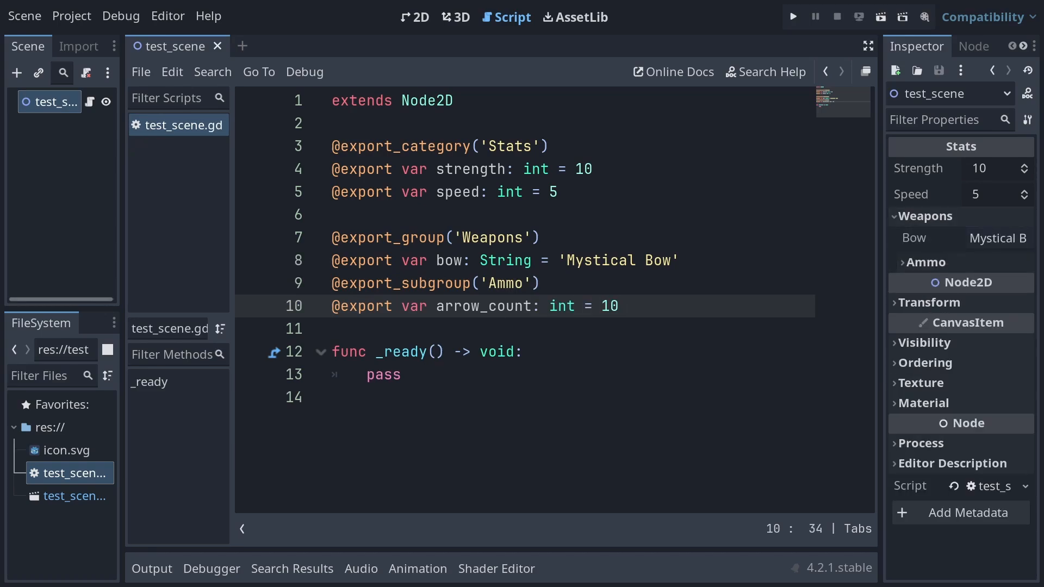
{"action": "left_click", "coordinate": [926, 262]}
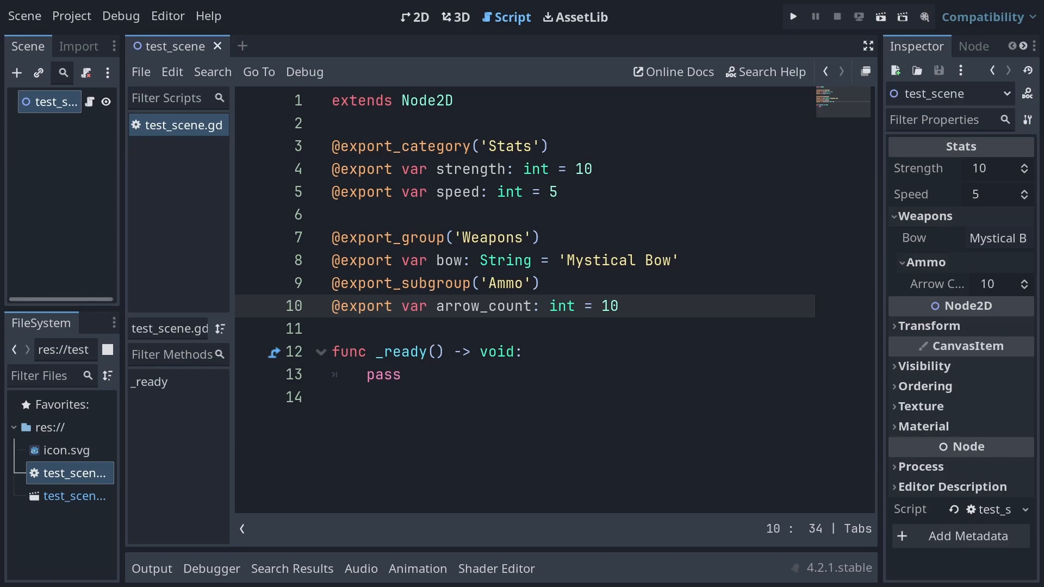
{"action": "left_click", "coordinate": [895, 215]}
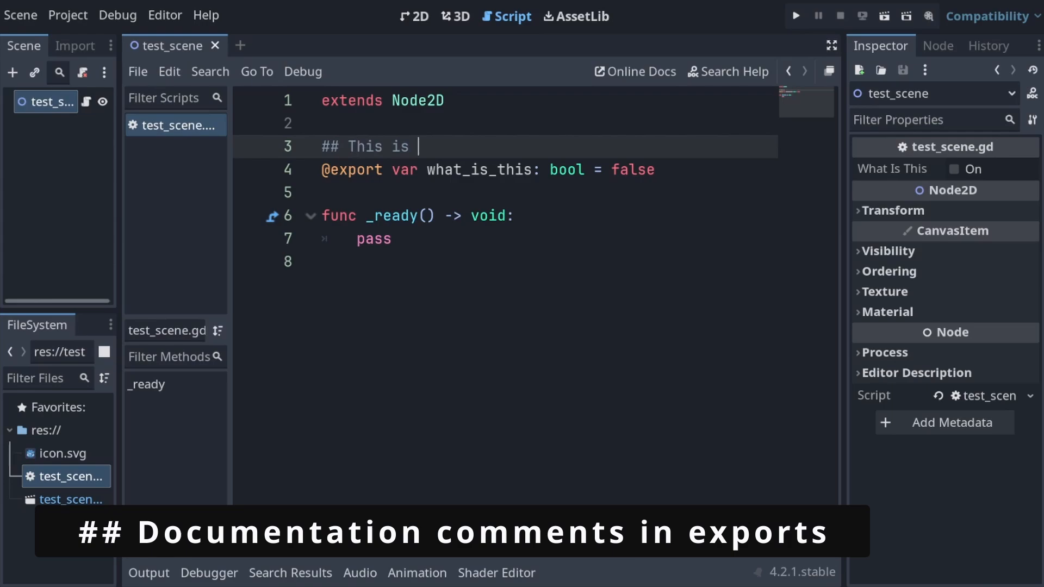
Finish the ## doc comment as 'This is a [b]documentation comment[/b]' with bold BBCode tags
{"action": "type", "text": "a documentation comment"}
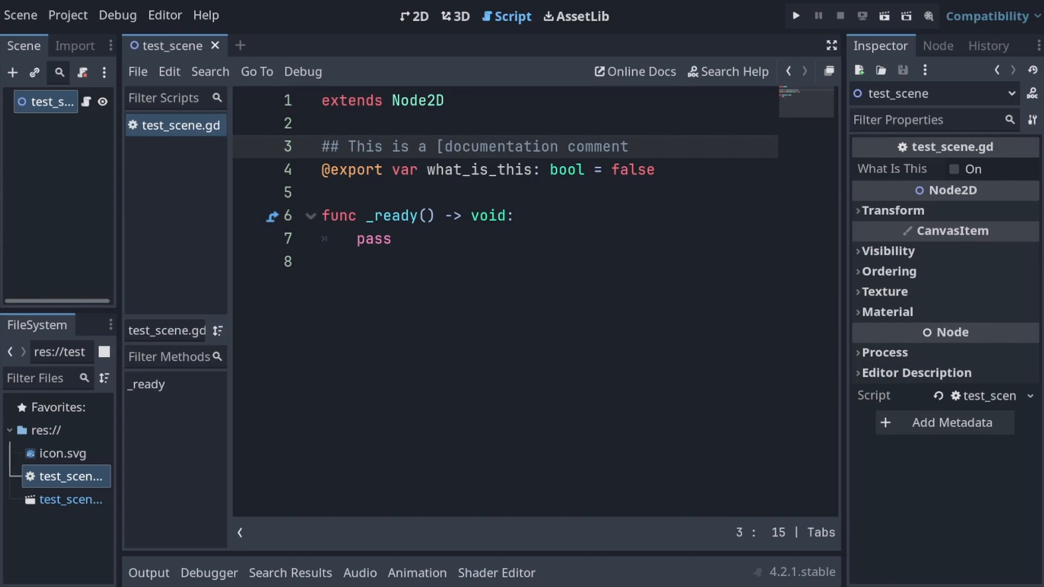
{"action": "type", "text": "[b]documentation comment[/b]"}
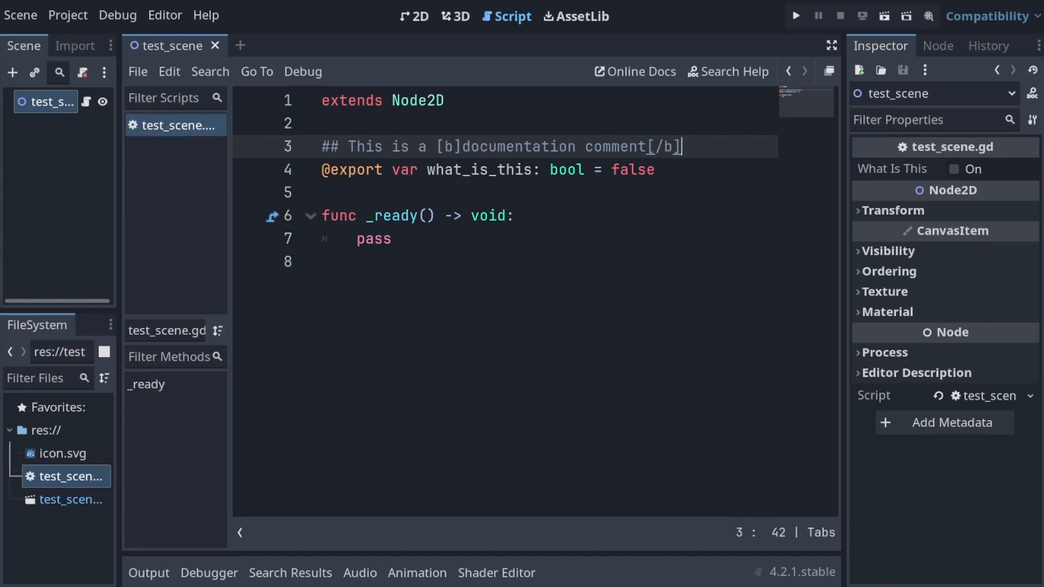
{"action": "mouse_move", "coordinate": [892, 169]}
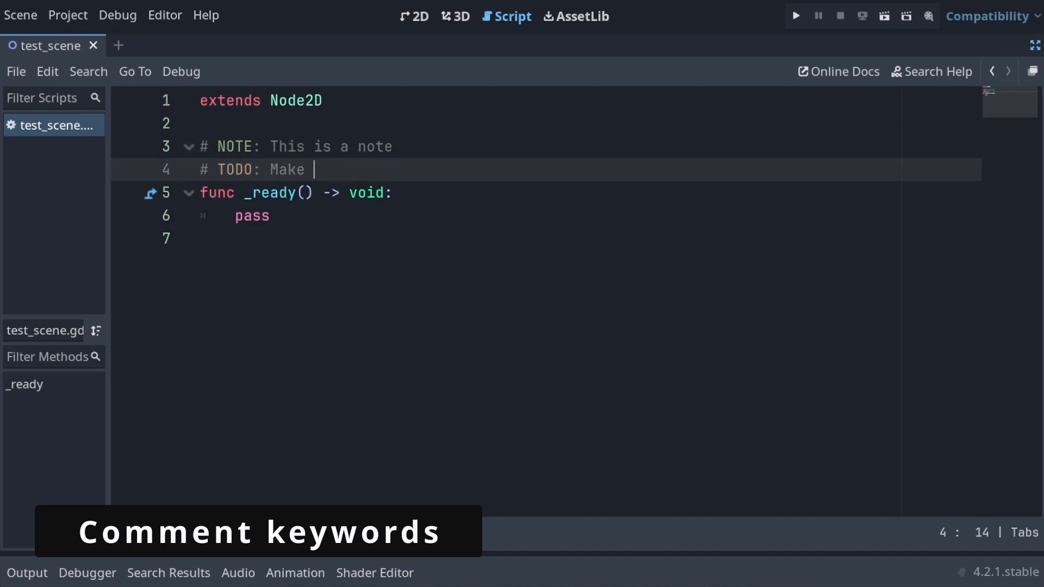
Finish the comment text, pick a new Critical comment marker colour in Editor Settings, and close the dialog
{"action": "type", "text": "a game"}
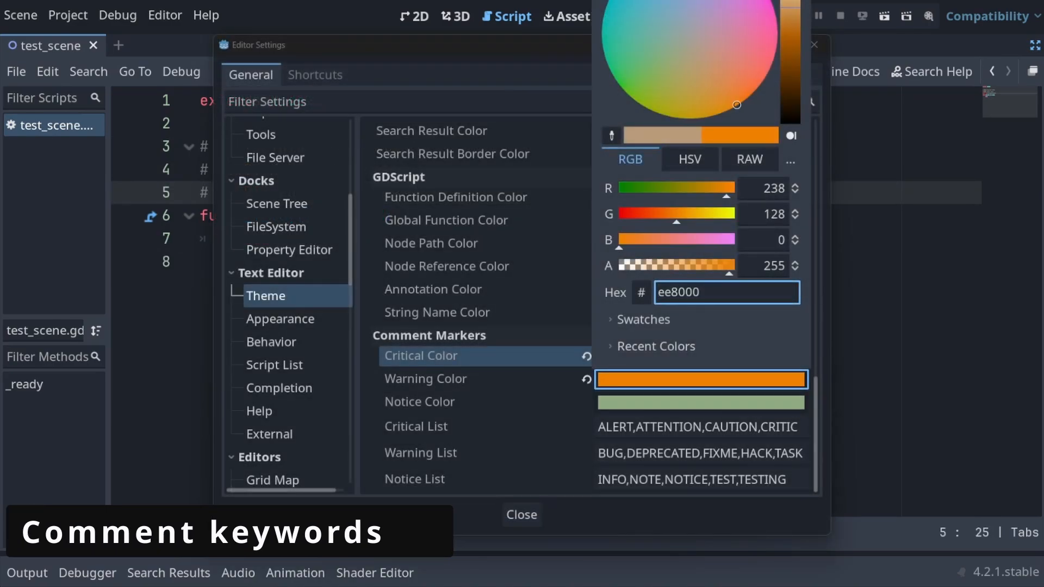
{"action": "left_click", "coordinate": [668, 77]}
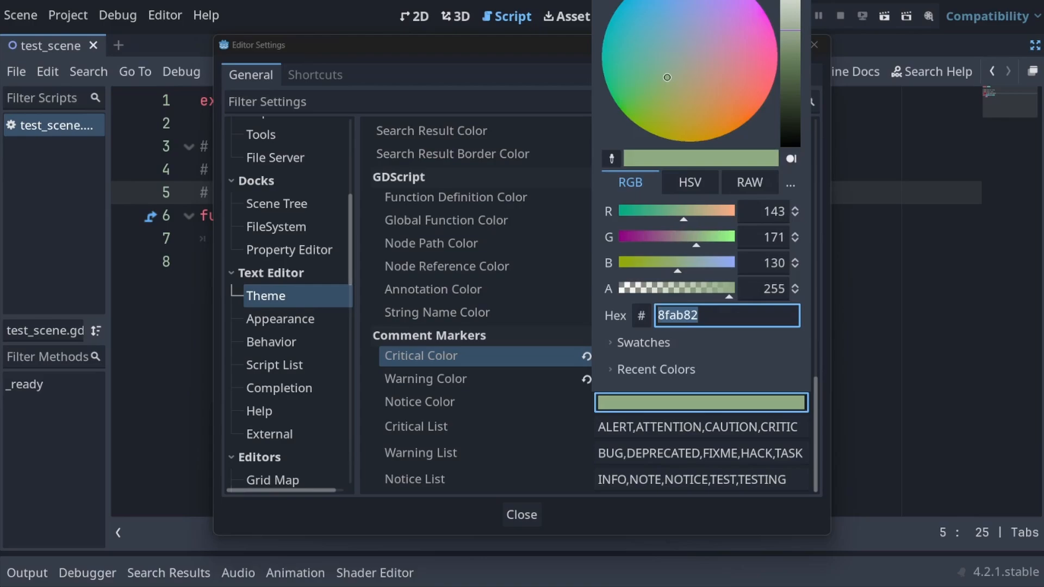
{"action": "left_click", "coordinate": [521, 514]}
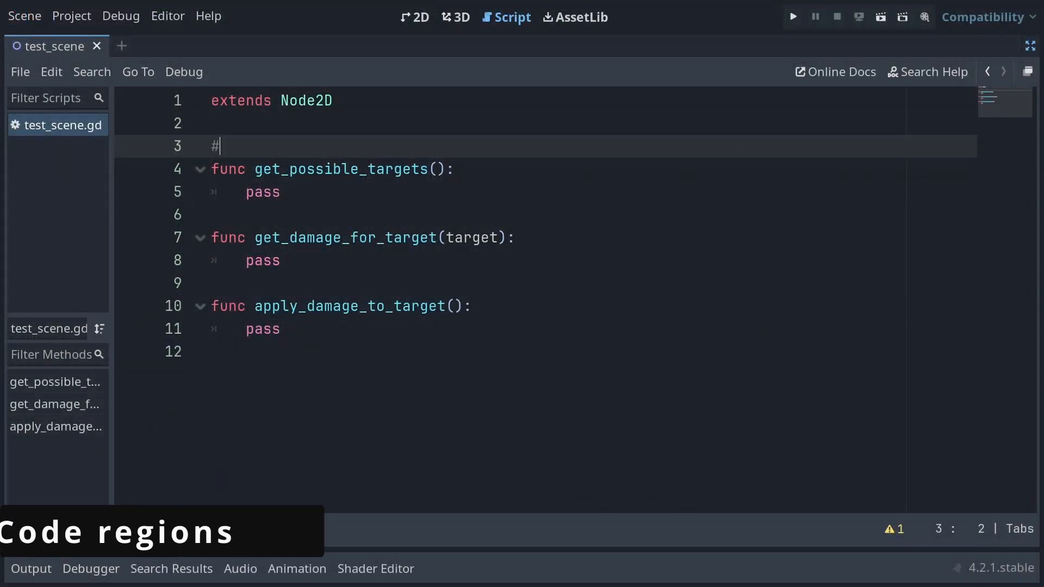
Wrap the targeting and damage functions in a #region ... #endregion block via Create Code Region
{"action": "type", "text": "region ATTACK FUNCTIONS"}
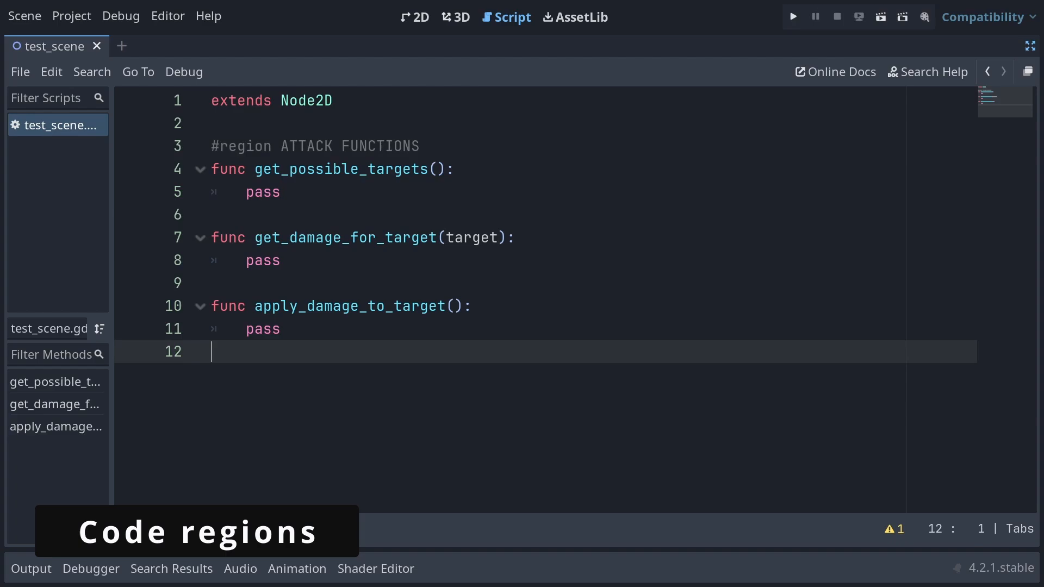
{"action": "type", "text": "#endregion"}
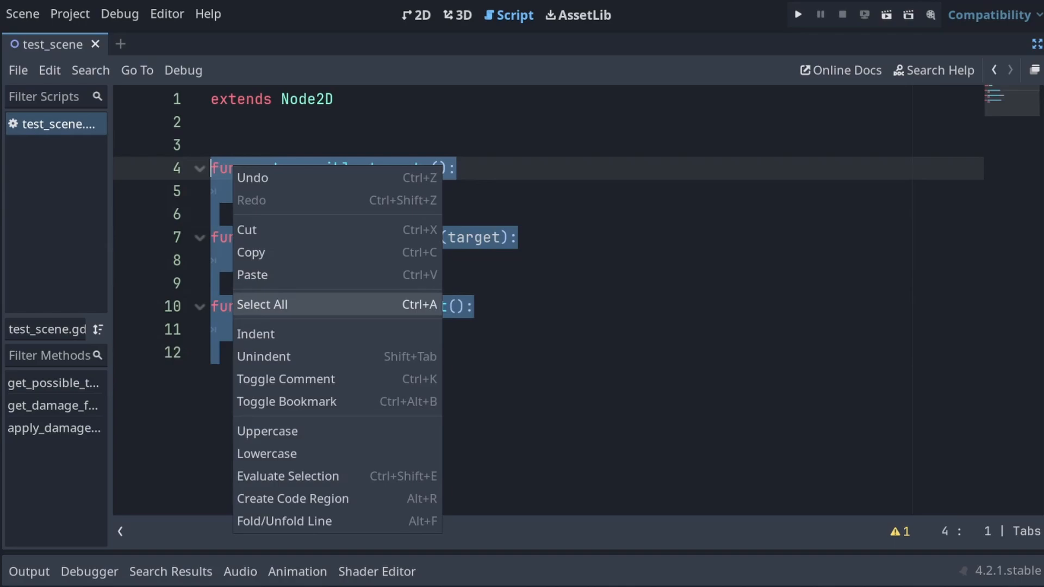
{"action": "left_click", "coordinate": [293, 498]}
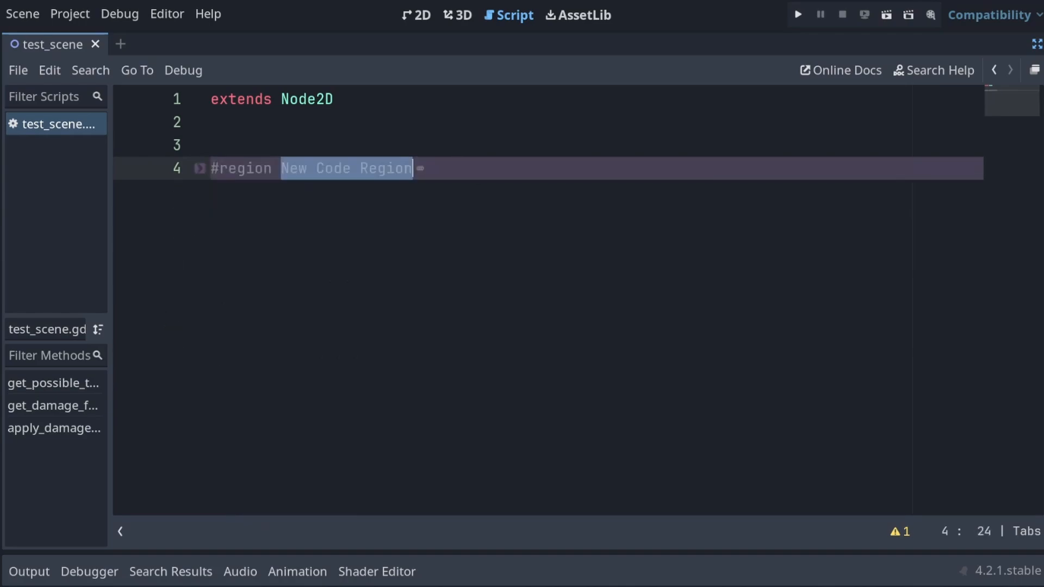
Name the region ATTACK FUNCTIONS and fold it in the editor
{"action": "type", "text": "ATTA"}
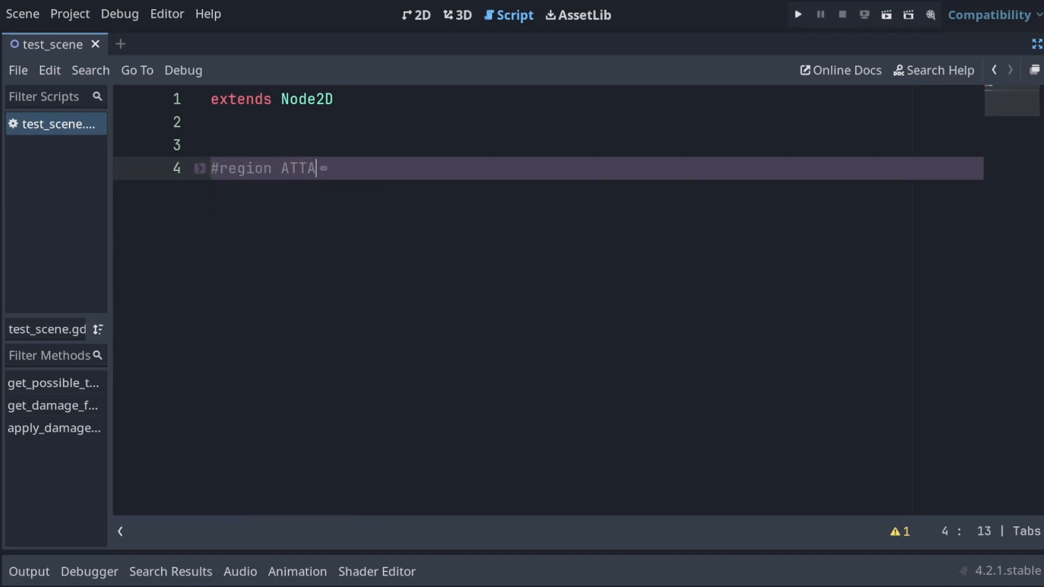
{"action": "type", "text": "CK FUNCTIONS"}
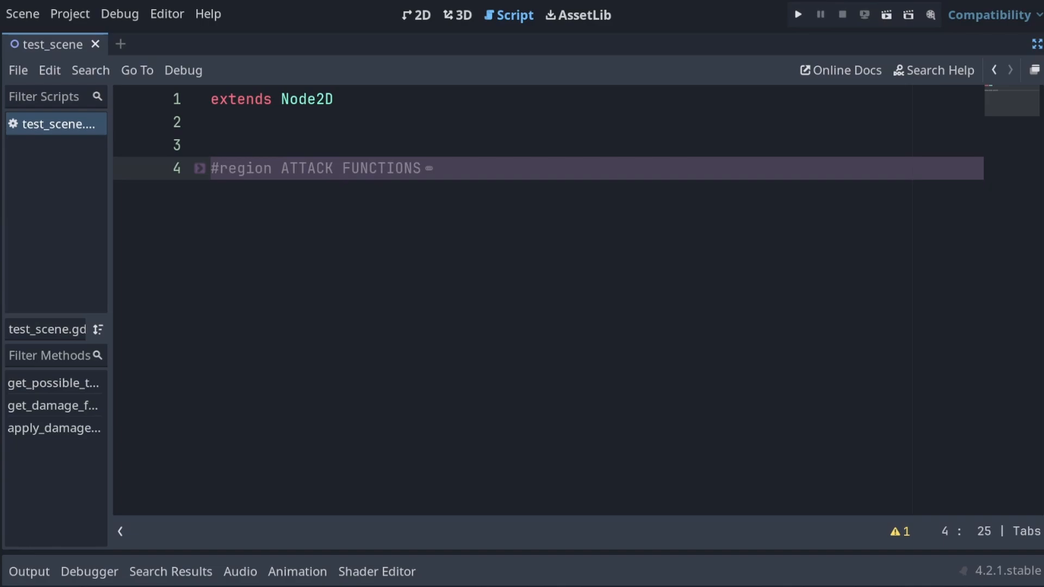
{"action": "left_click", "coordinate": [199, 168]}
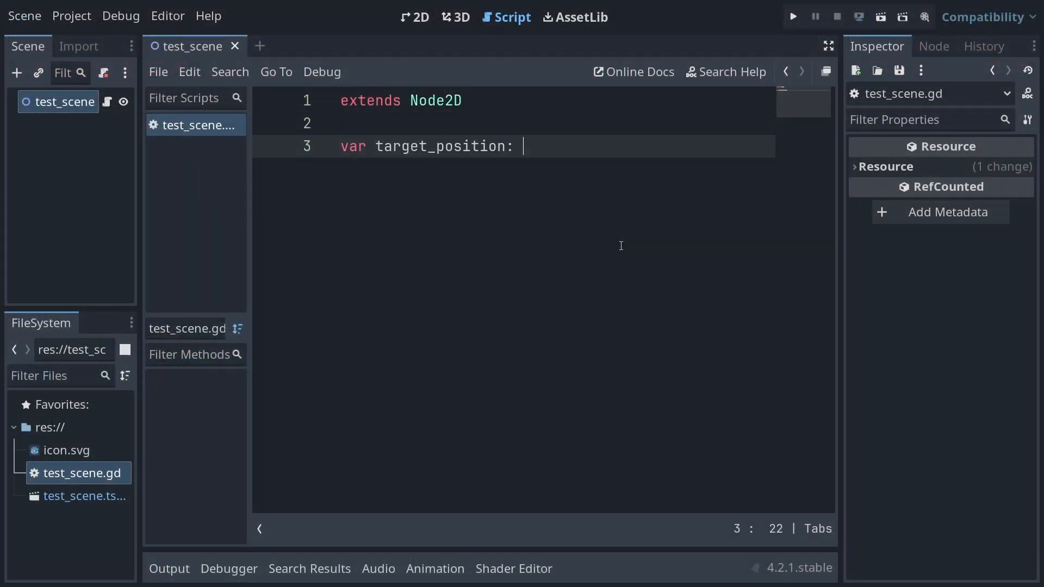
Declare target_position as Vector2, look up the Vector2 reference page, and return to the script
{"action": "type", "text": "Vector2"}
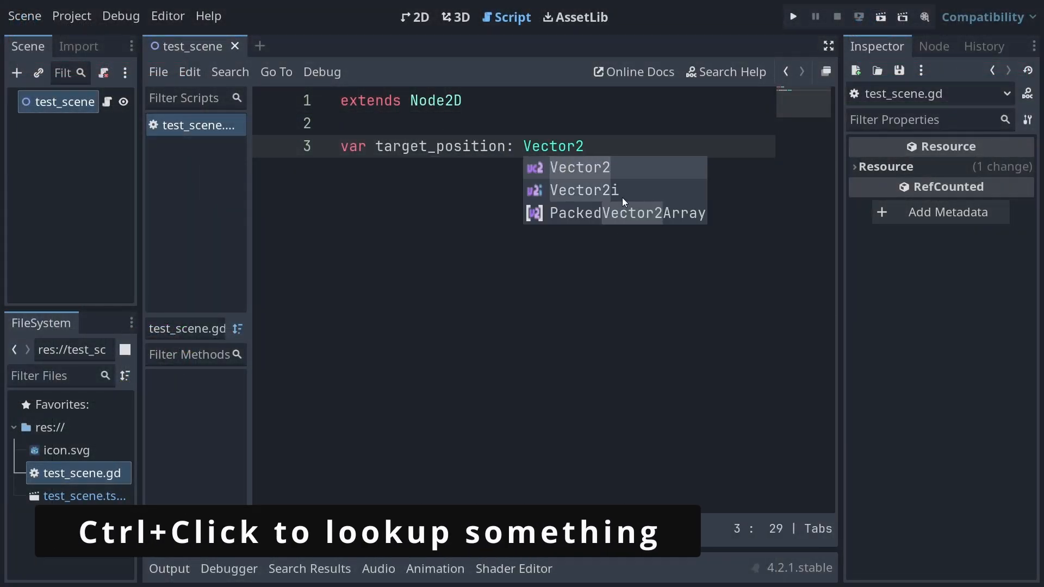
{"action": "left_click", "coordinate": [552, 146]}
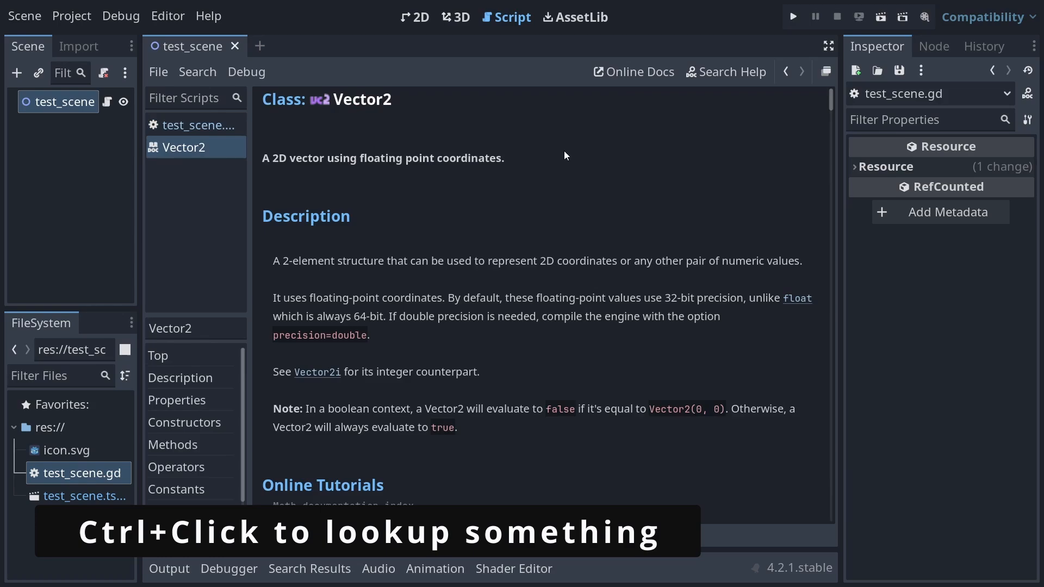
{"action": "scroll", "scroll_direction": "down", "scroll_amount": 3}
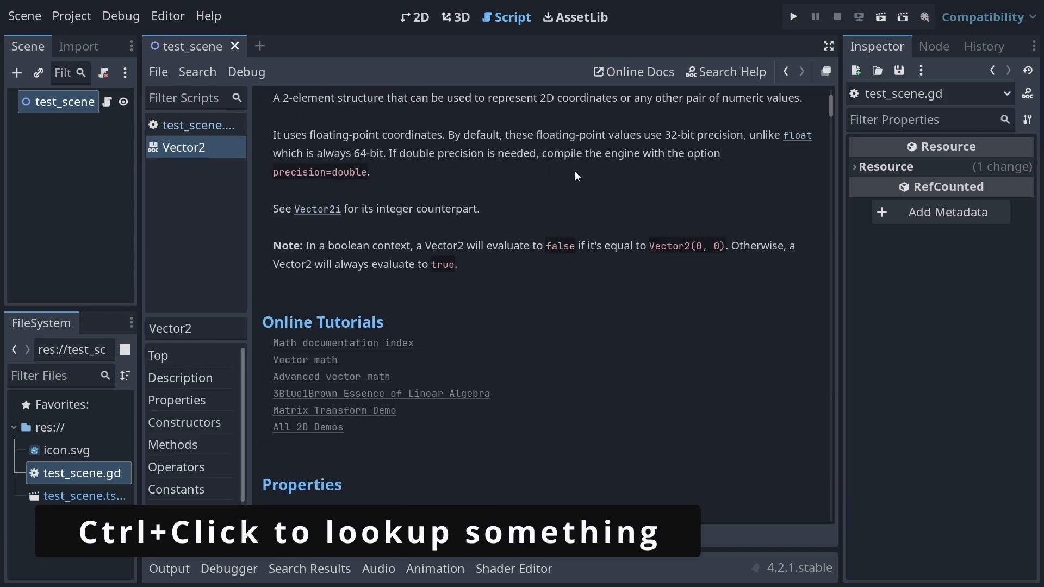
{"action": "left_click", "coordinate": [196, 124]}
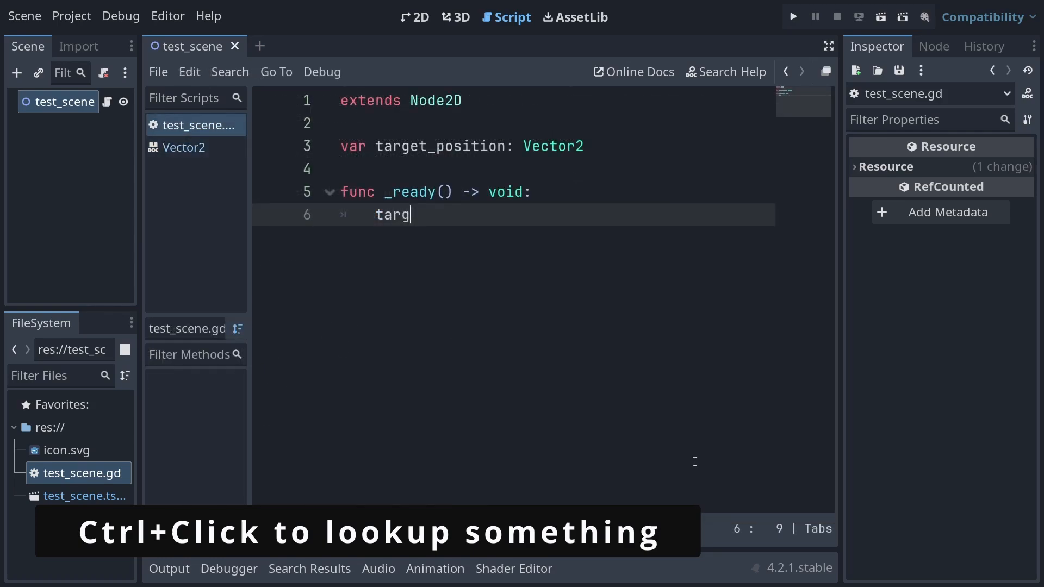
Assign target_position = Vector2(1, 1) in _ready and jump to where target_position is declared
{"action": "type", "text": "et_position = Vector2(1, 1"}
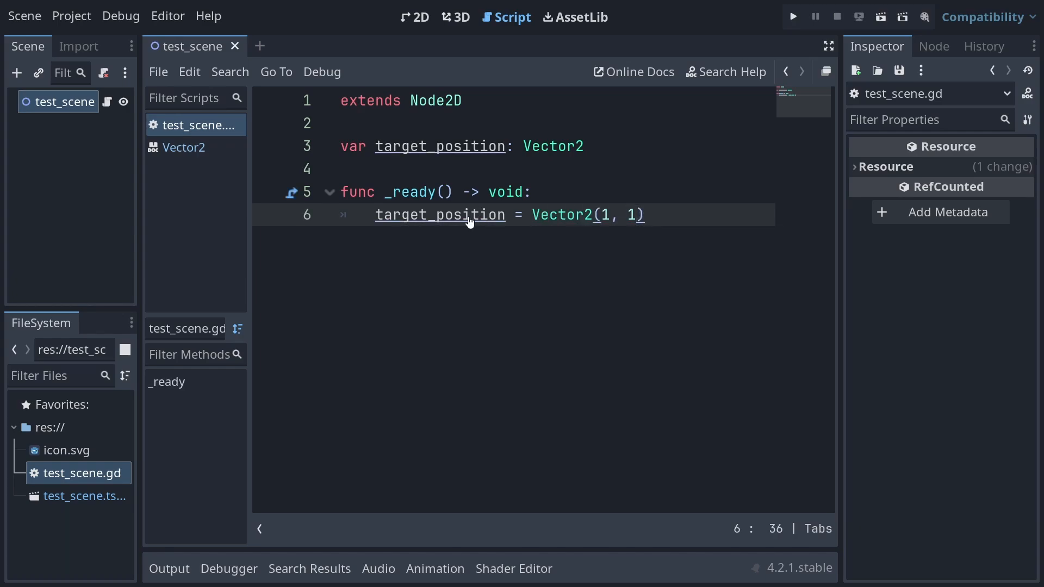
{"action": "left_click", "coordinate": [462, 146]}
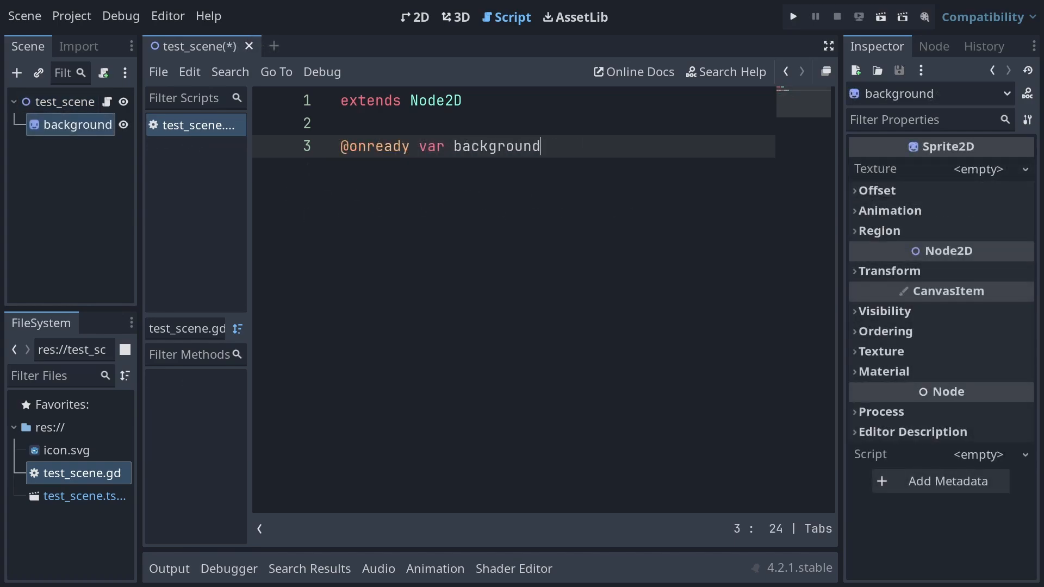
Type the background variable as Sprite2D and begin assigning it from the $background node
{"action": "type", "text": ": Sprite2D"}
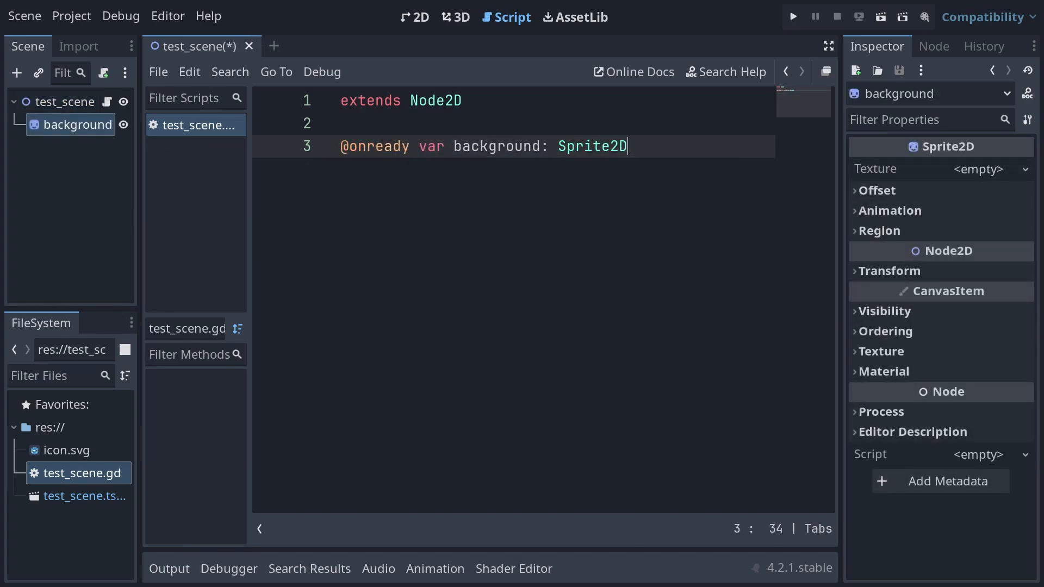
{"action": "type", "text": "= $back"}
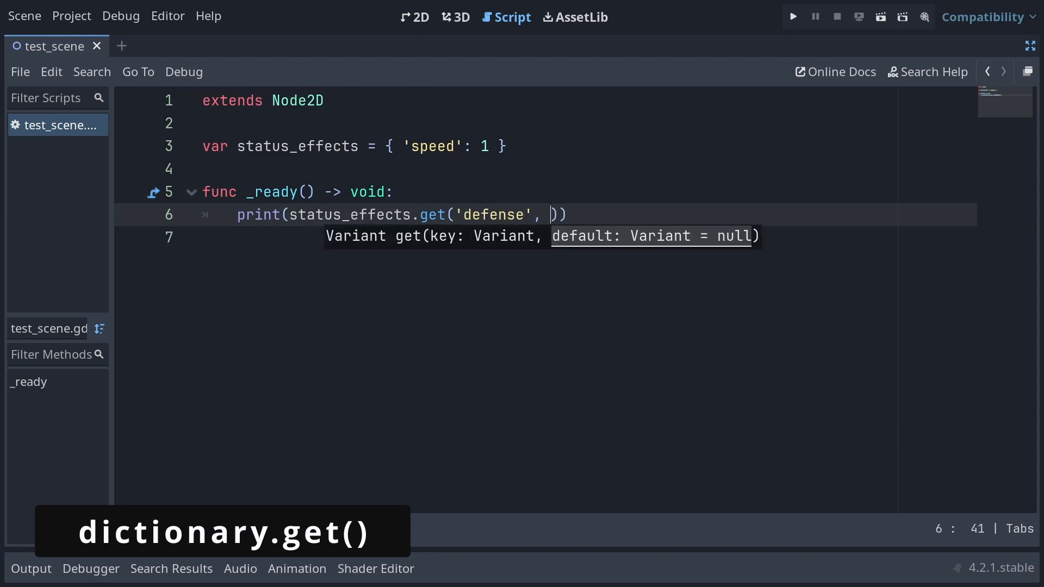
Give the 'defense' get() a default of 0 and the 'speed' get() a default of 1, then run the scene
{"action": "type", "text": "0"}
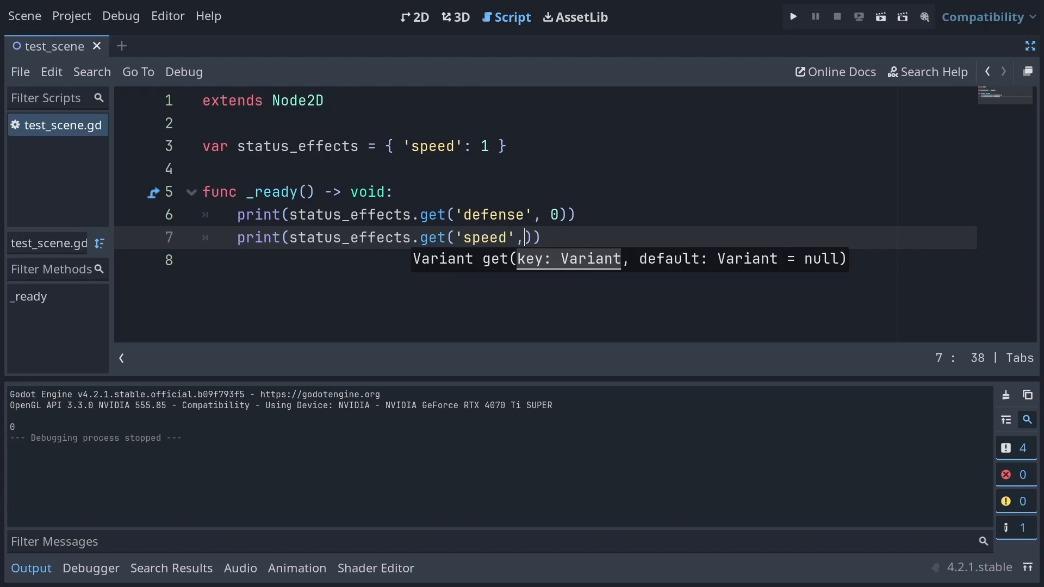
{"action": "type", "text": "1"}
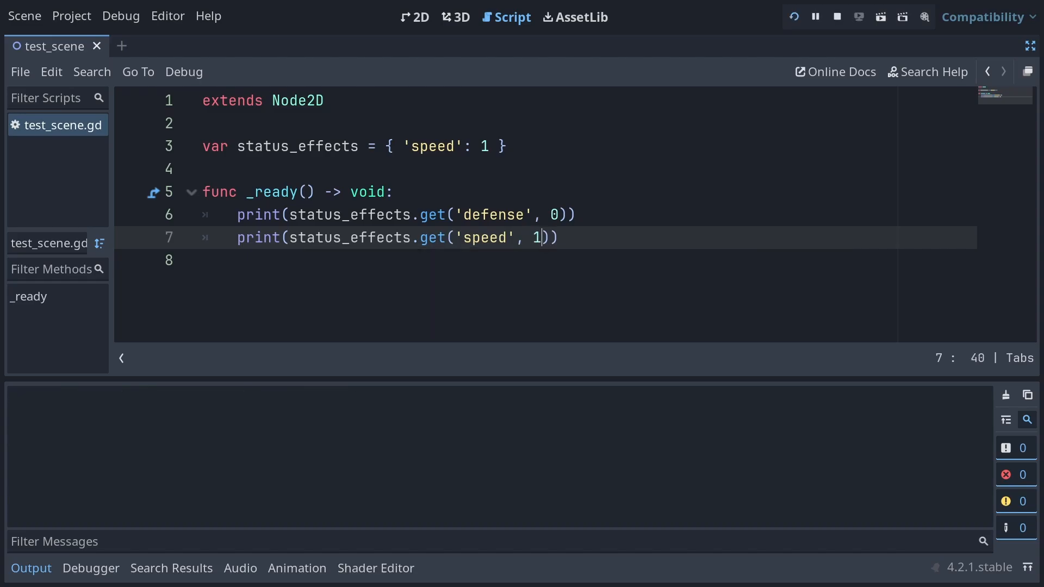